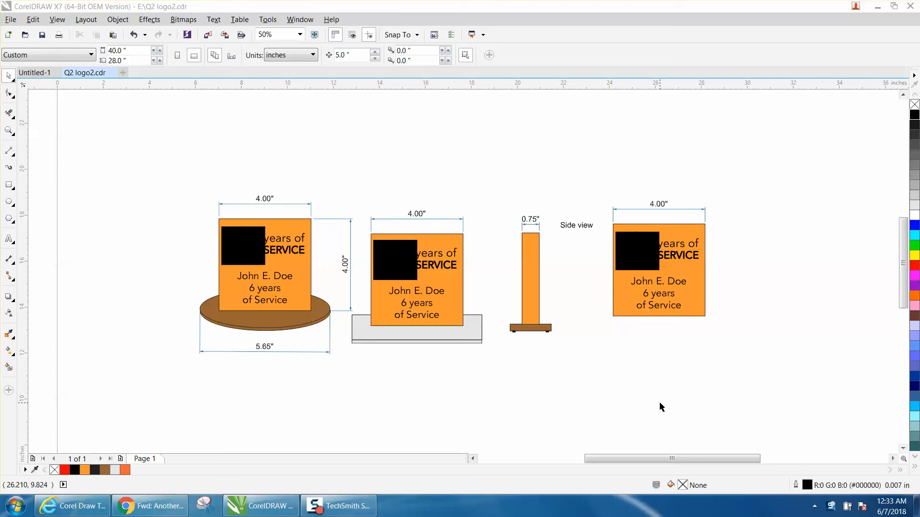
mouse_move(6, 133)
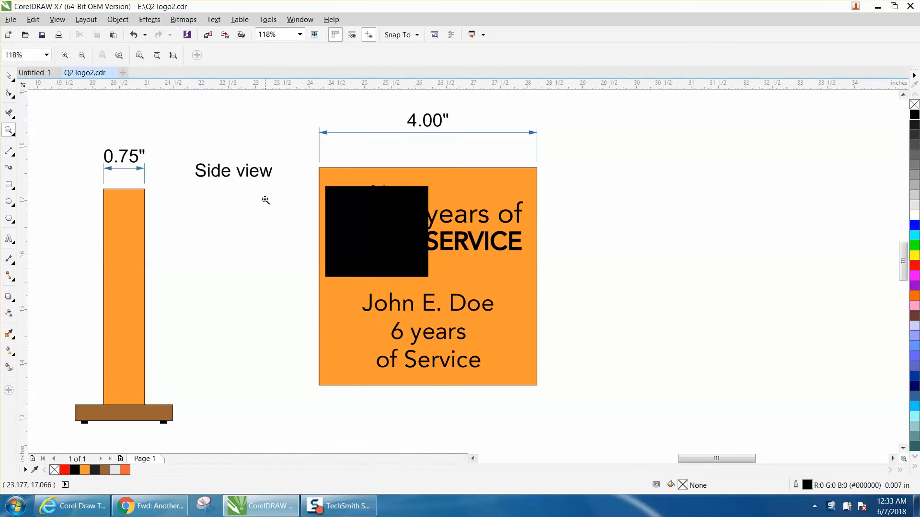
mouse_move(147, 331)
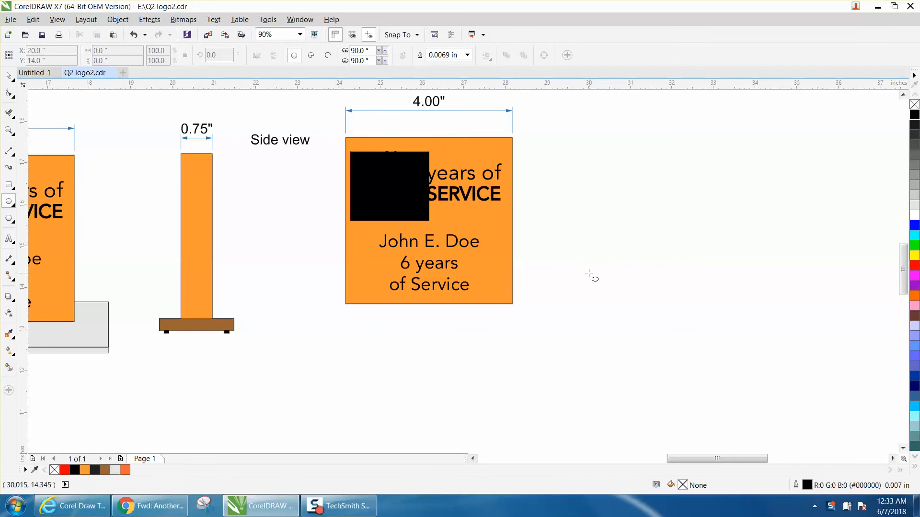
- Draw a wide oval centred on the plaque's bottom edge and drag a copy just below it
left_click_drag(591, 276, 291, 342)
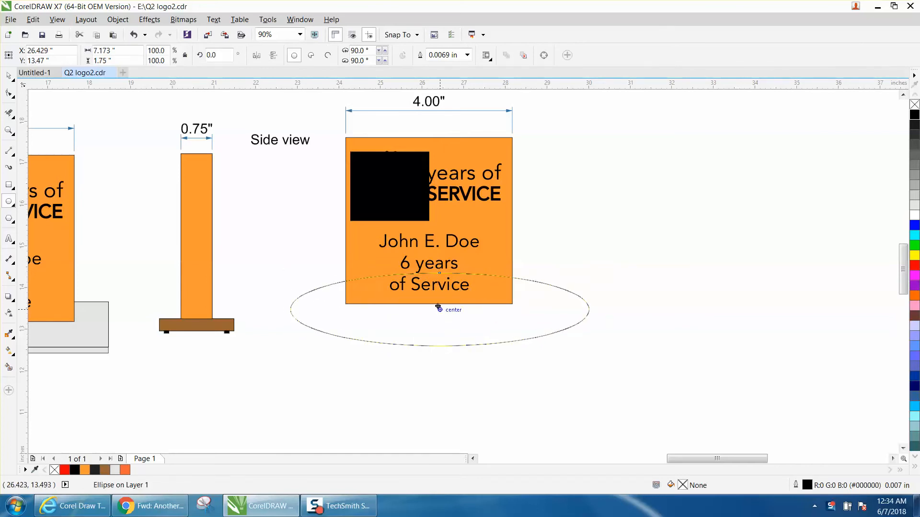
left_click_drag(438, 309, 433, 303)
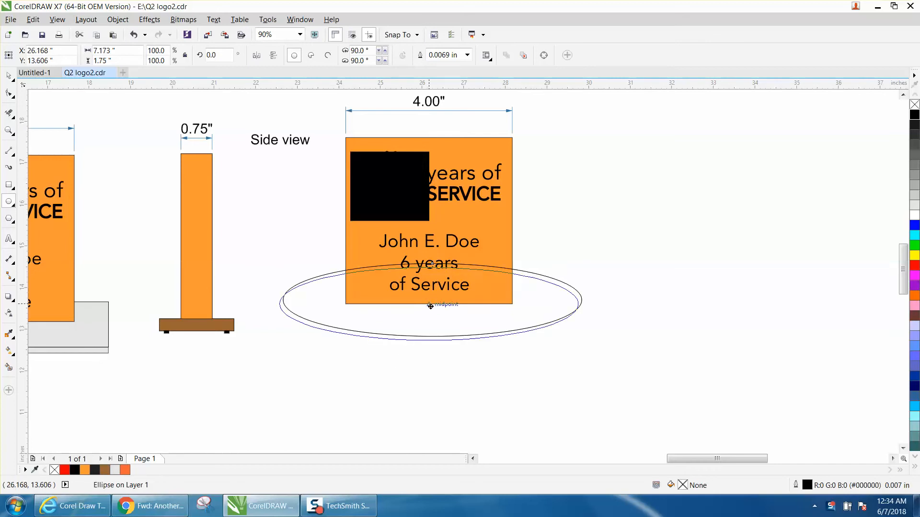
left_click_drag(431, 304, 433, 307)
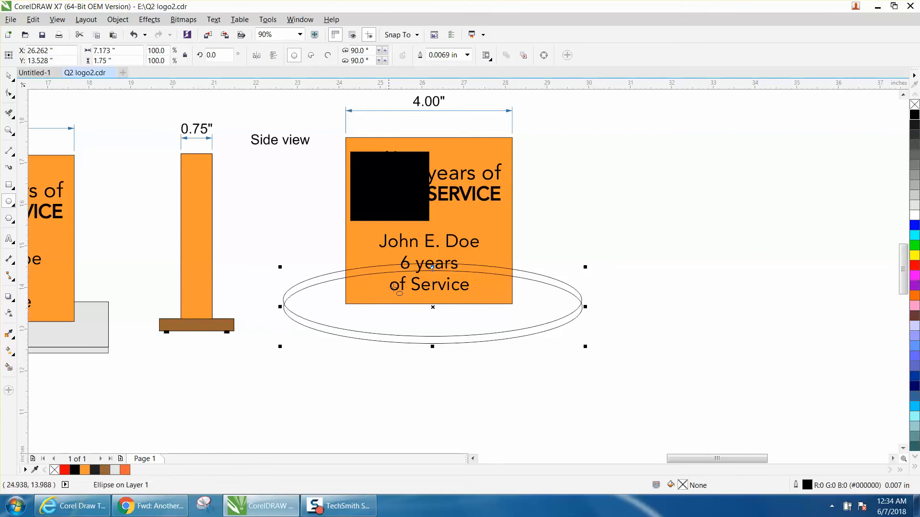
- Switch to the Virtual Segment Delete tool to remove overlapping oval segments
left_click(9, 113)
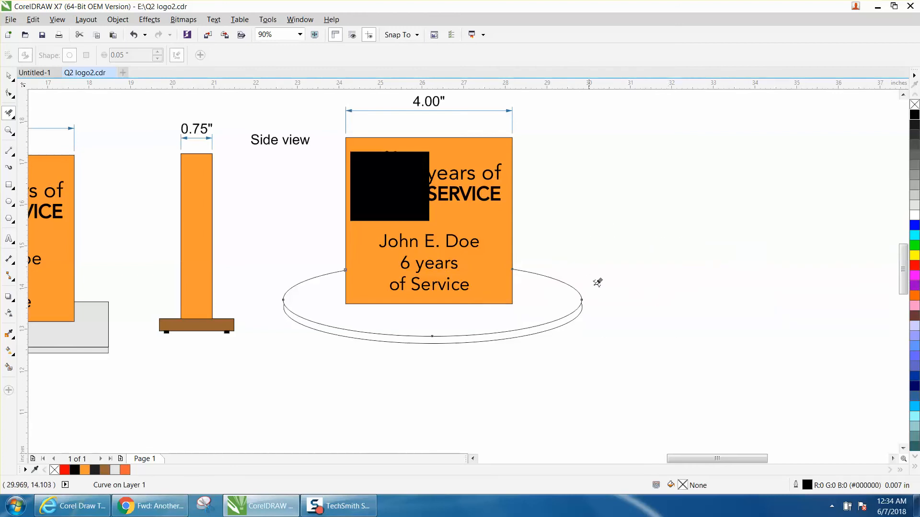
mouse_move(527, 295)
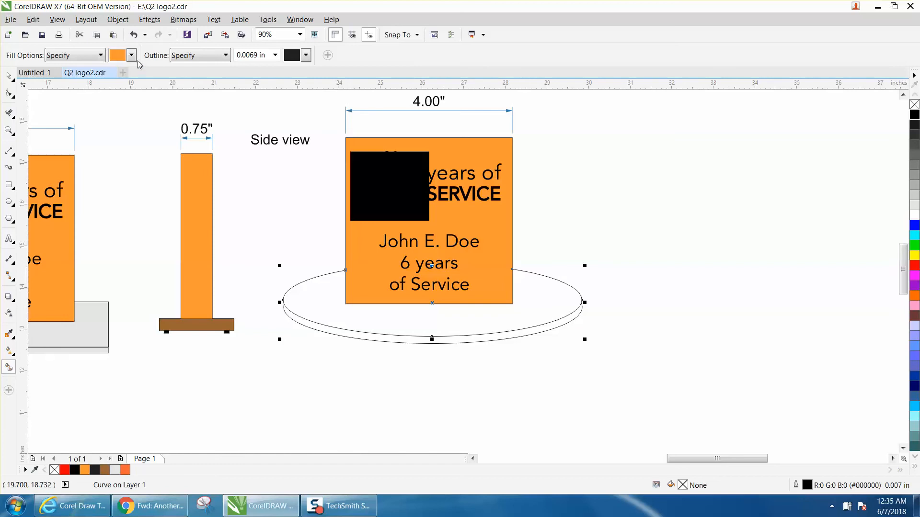
- Apply a brown Smart Fill inside the oval base areas
left_click(131, 55)
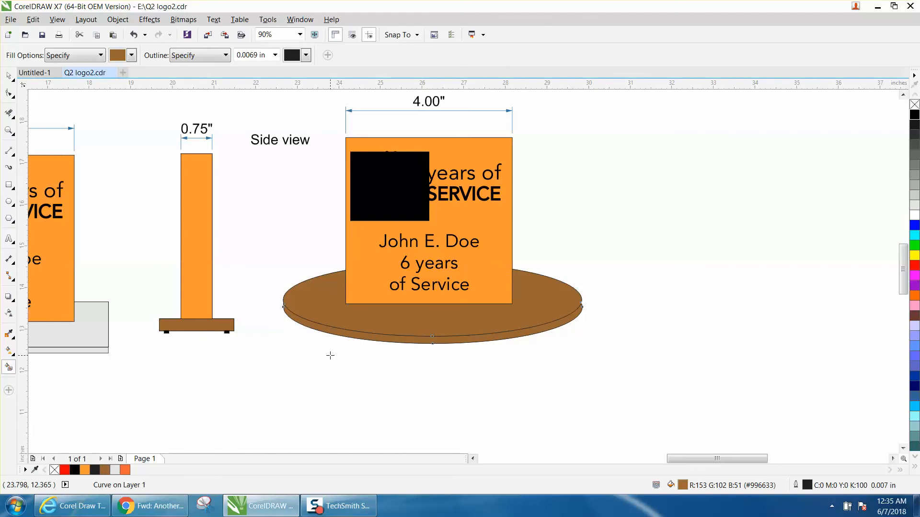
mouse_move(431, 263)
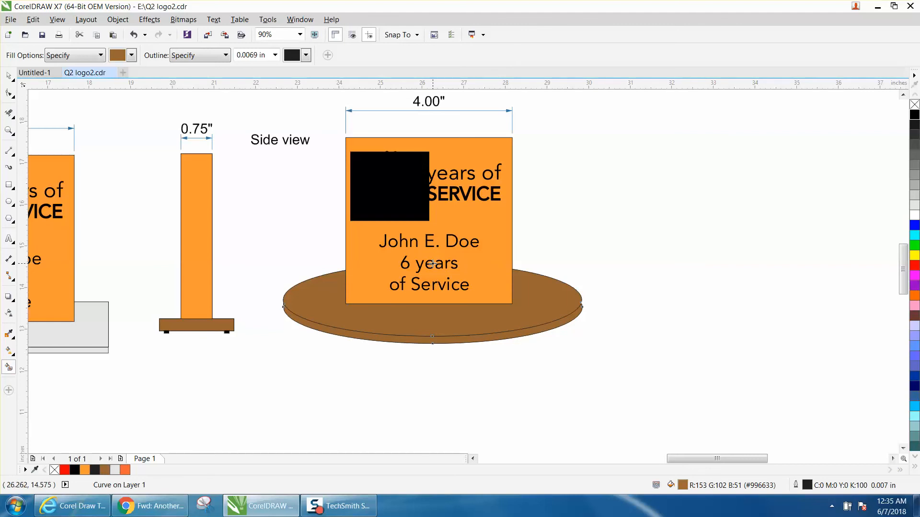
mouse_move(417, 259)
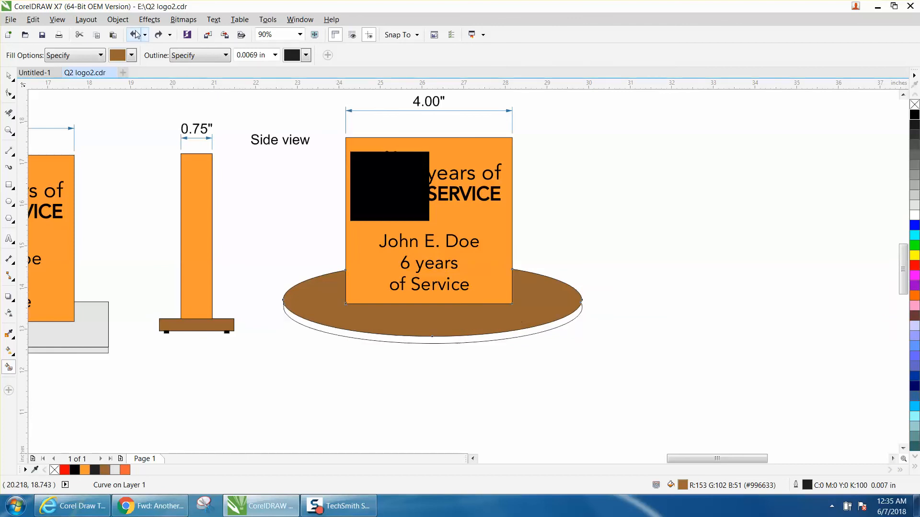
- Undo the last two changes, then send the oval To Back of Page and confirm the layer message
left_click(134, 34)
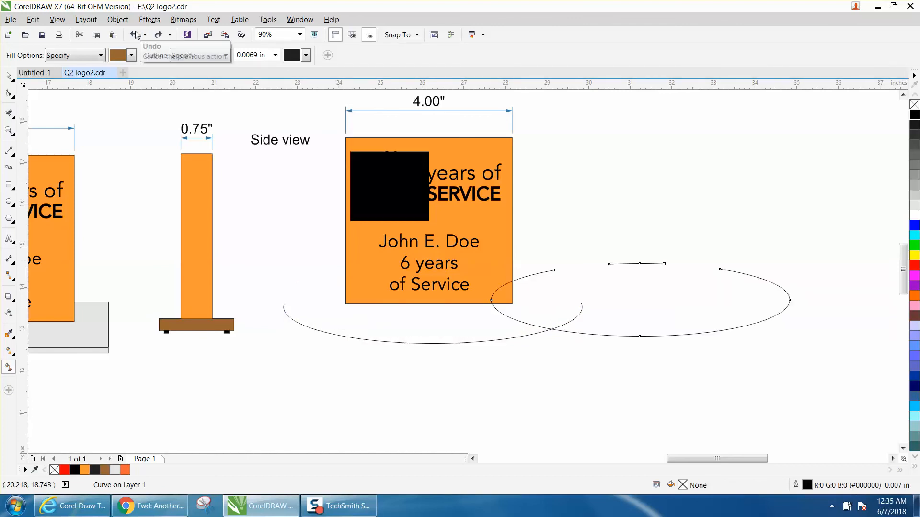
left_click(134, 35)
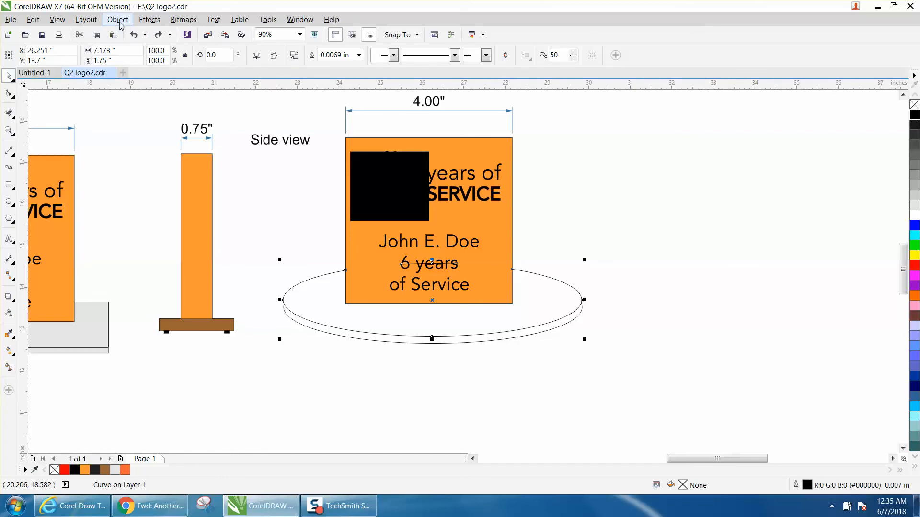
left_click(117, 19)
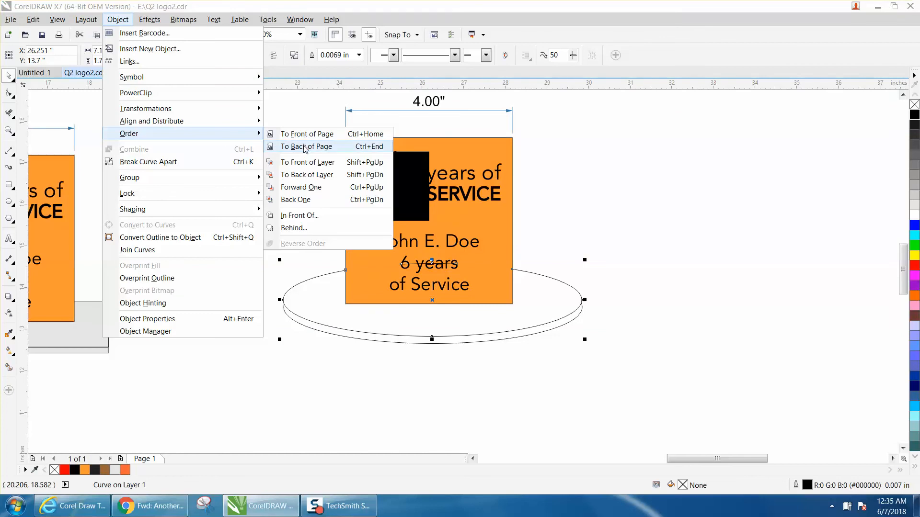
left_click(306, 146)
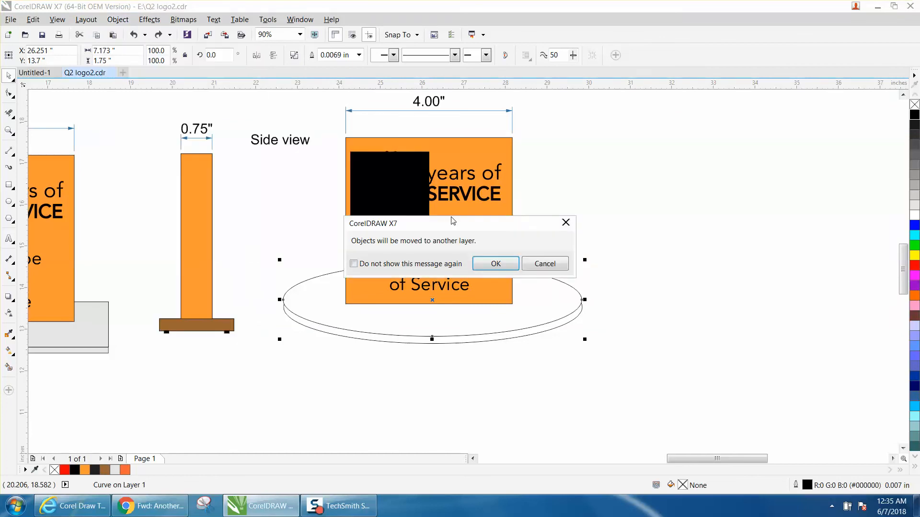
left_click(495, 263)
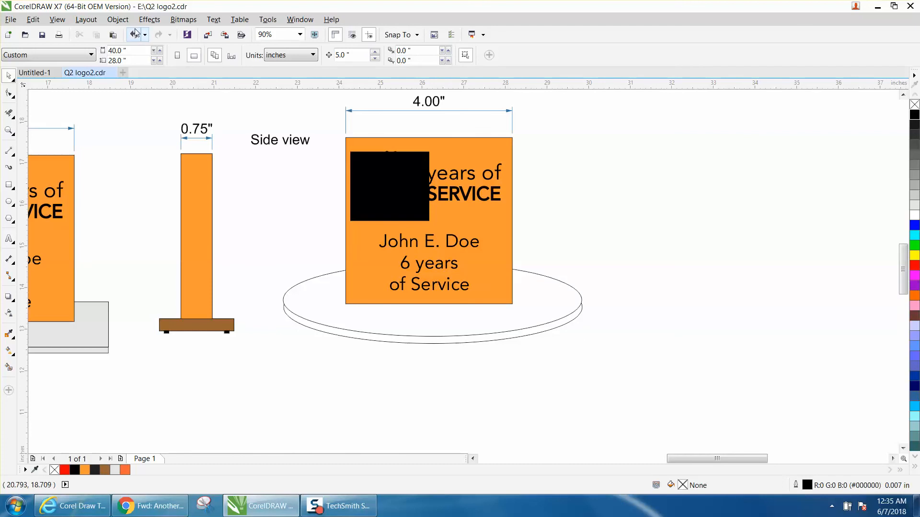
- Select both base ovals and send them behind the plaque, confirming the layer message
left_click(432, 327)
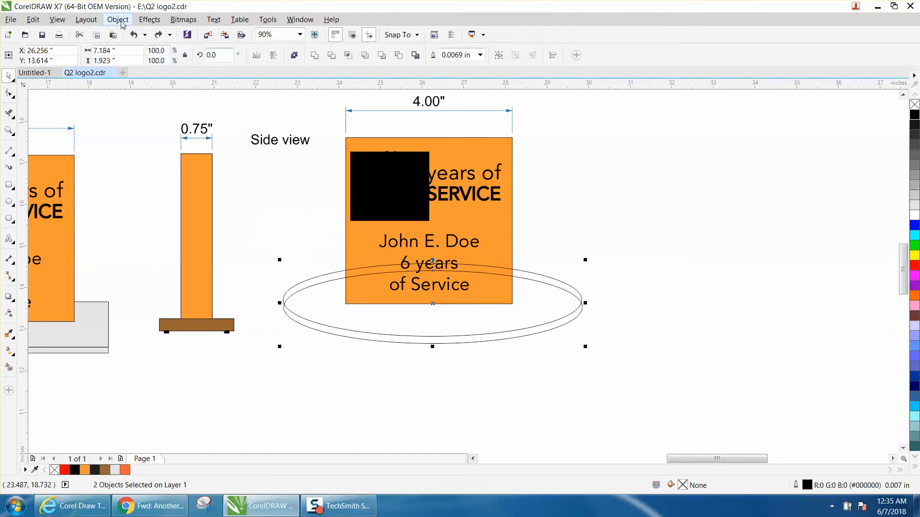
left_click(118, 19)
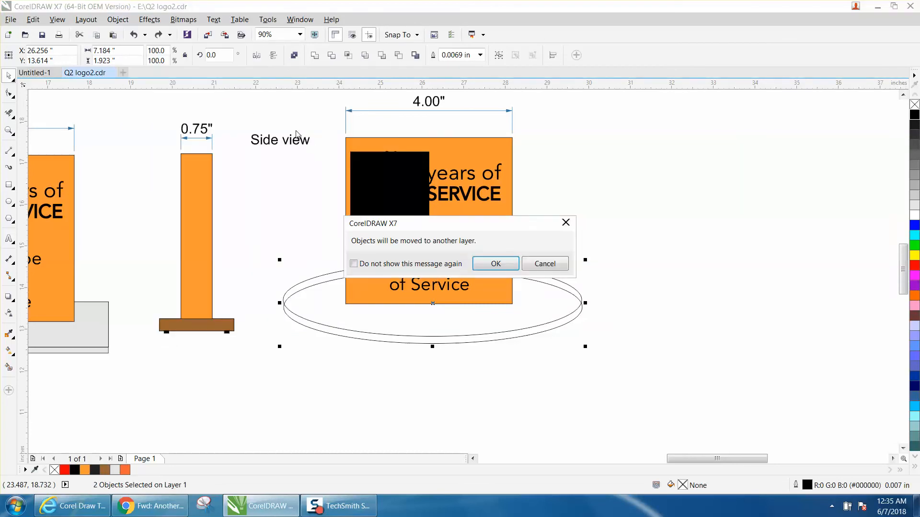
left_click(494, 263)
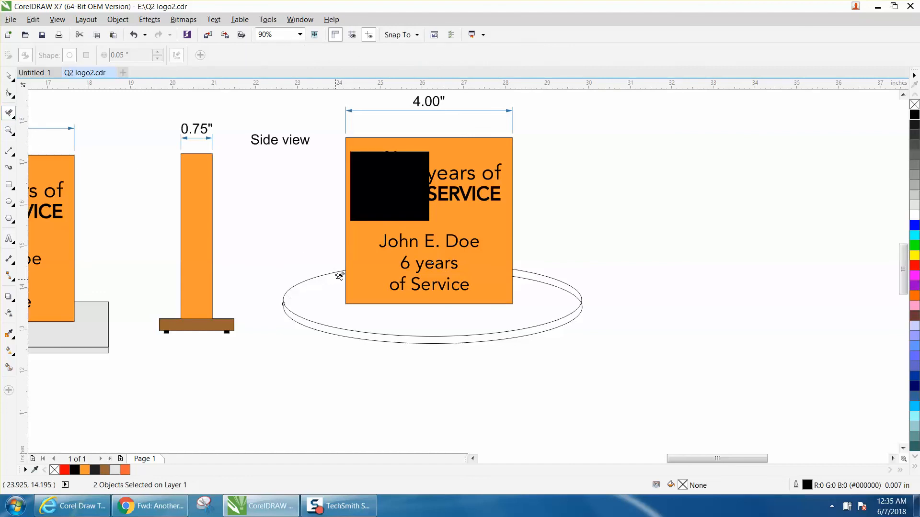
mouse_move(527, 279)
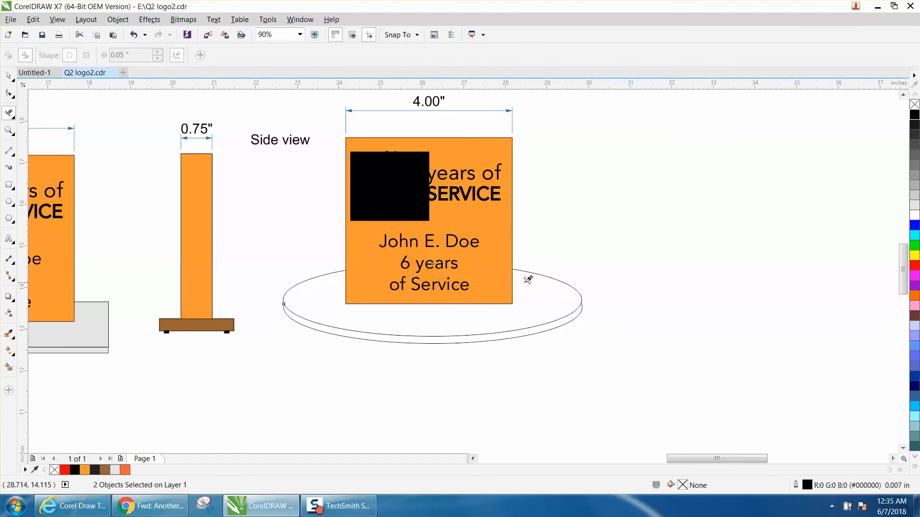